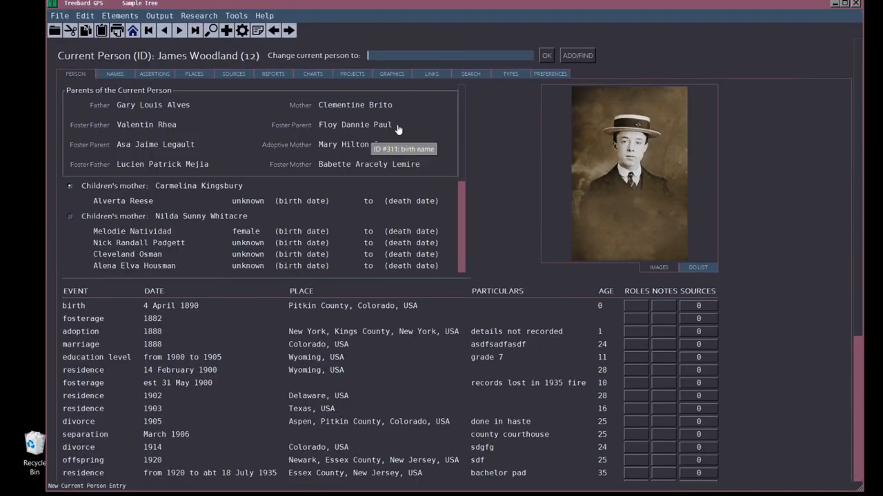
scroll("down", 3)
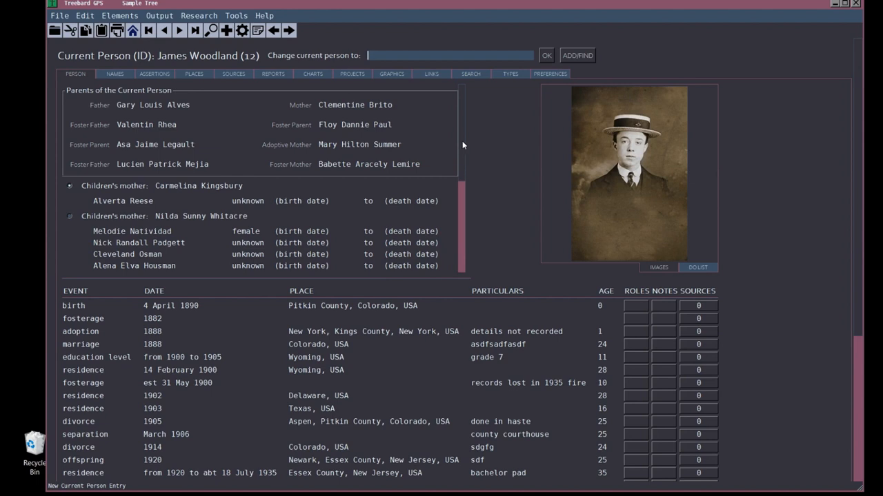
scroll("down", 3)
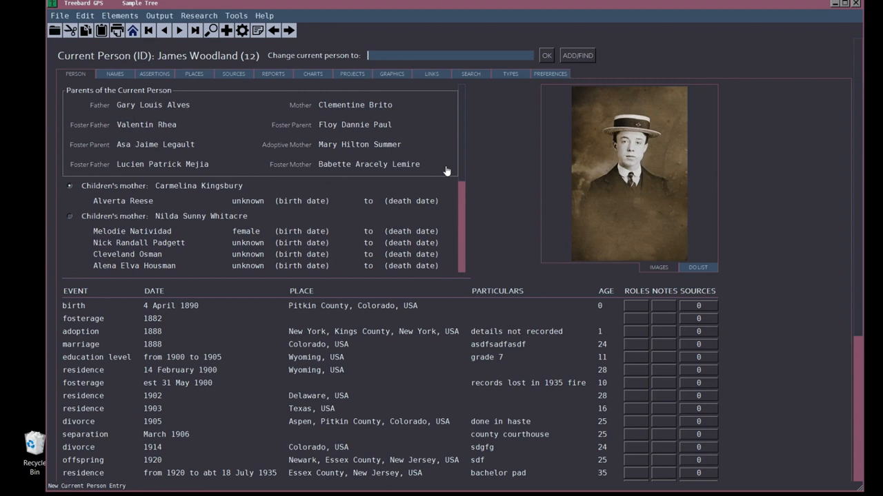
scroll("down", 3)
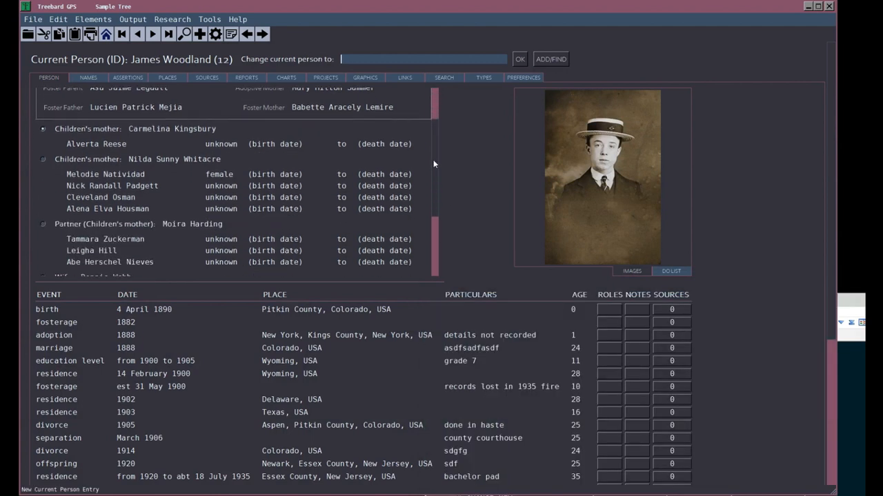
scroll("down", 3)
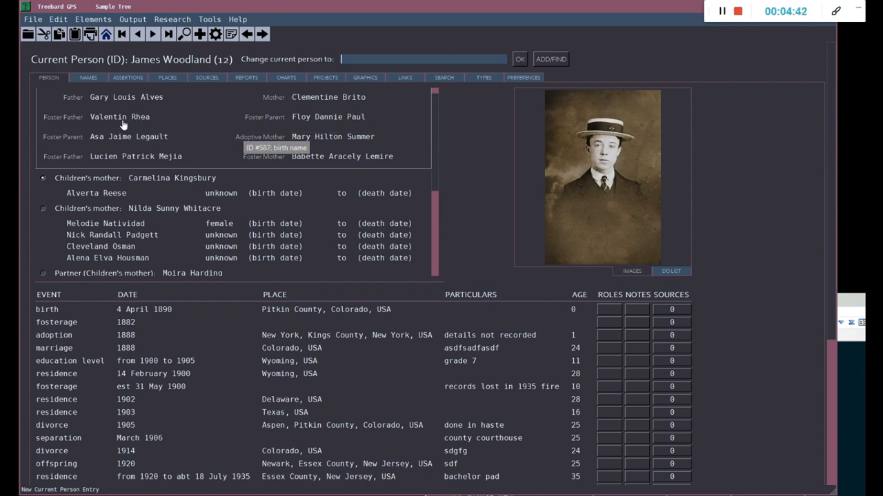
mouse_move(336, 126)
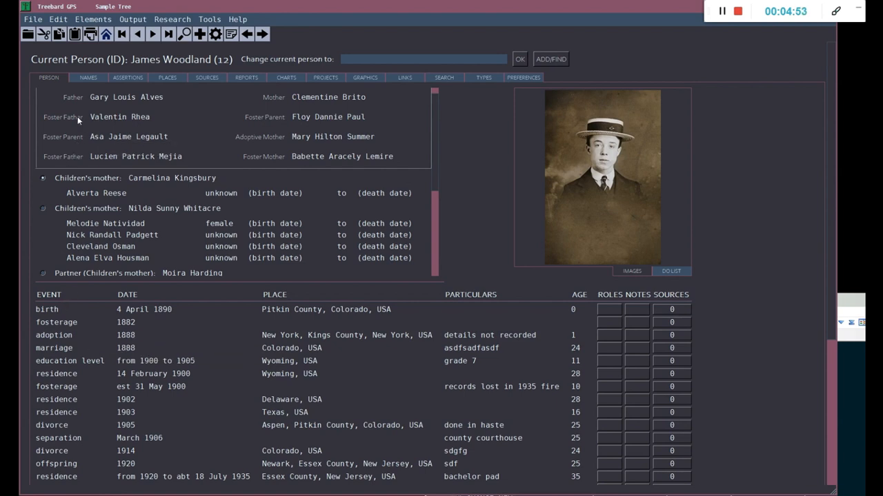
mouse_move(431, 154)
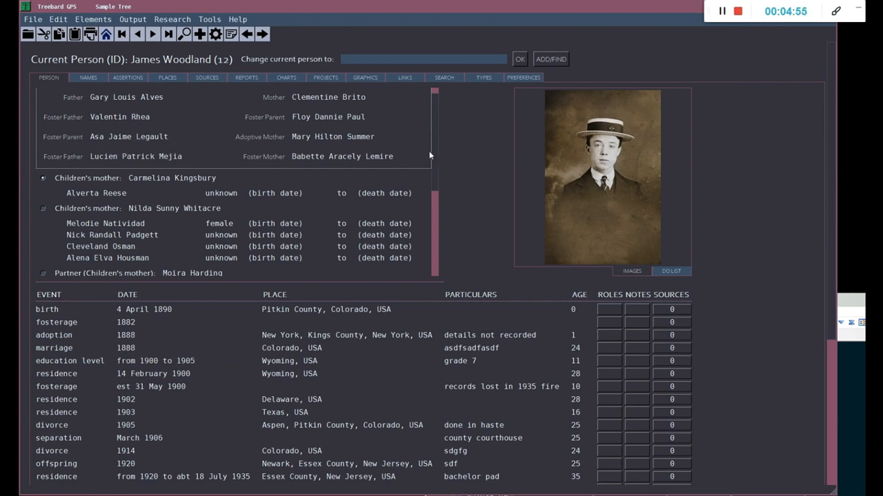
mouse_move(232, 168)
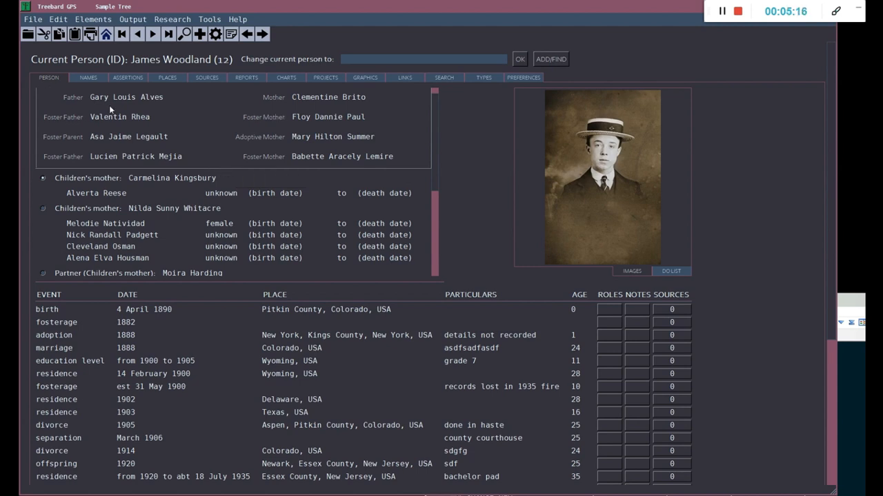
mouse_move(269, 119)
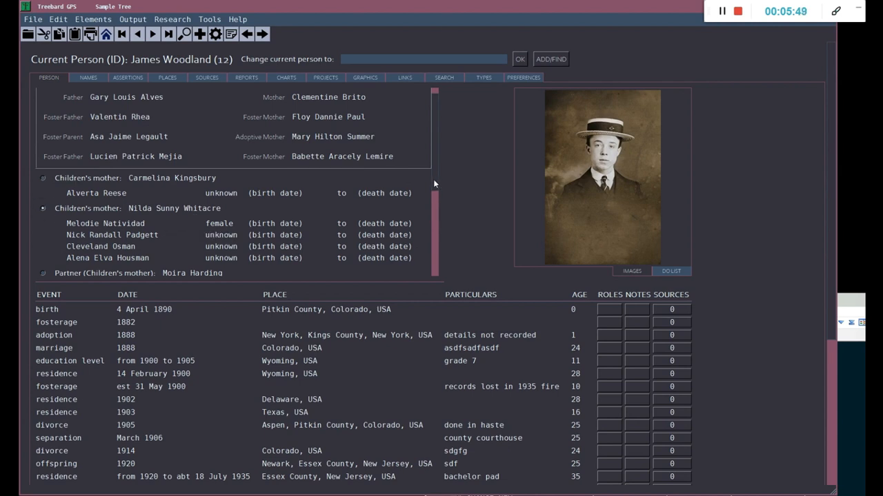
scroll("down", 3)
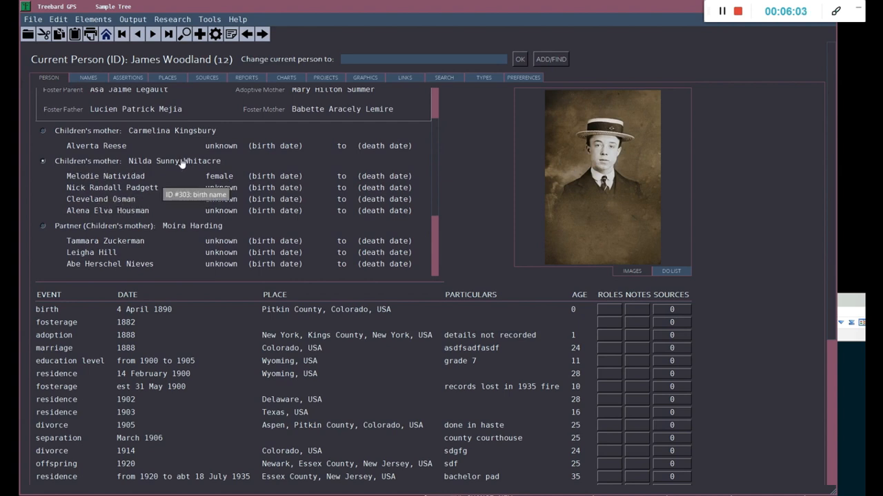
mouse_move(102, 215)
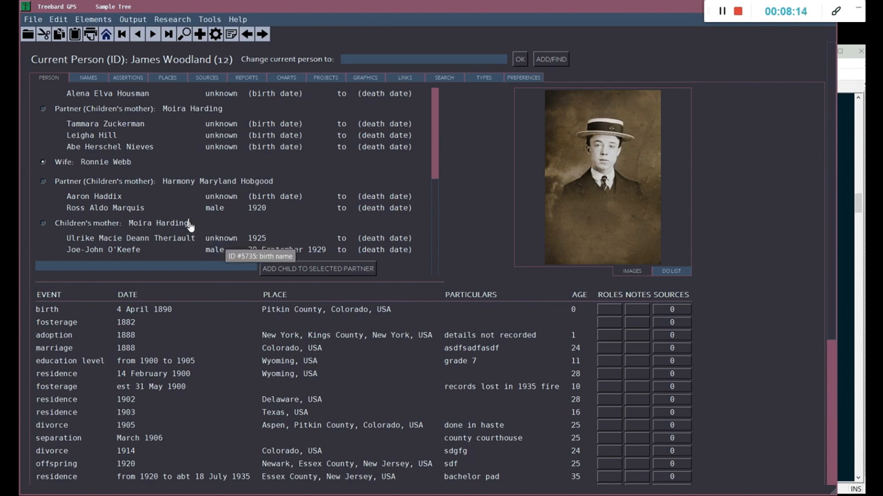
left_click(158, 223)
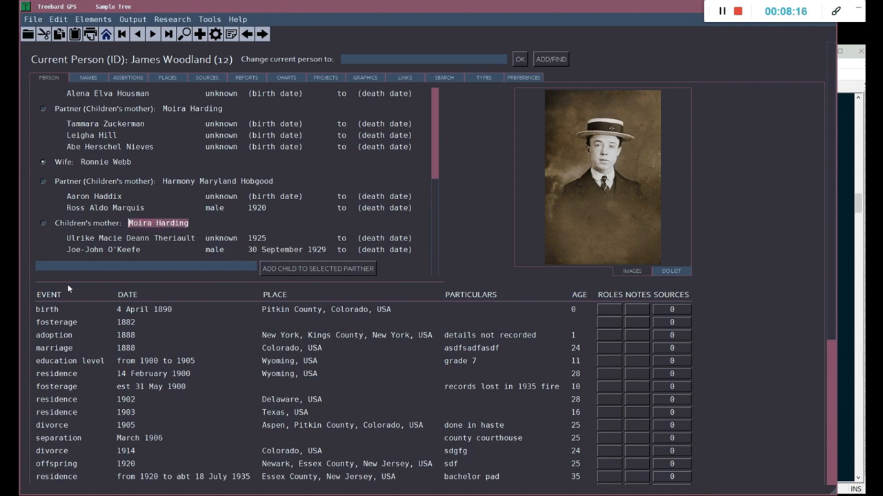
mouse_move(251, 88)
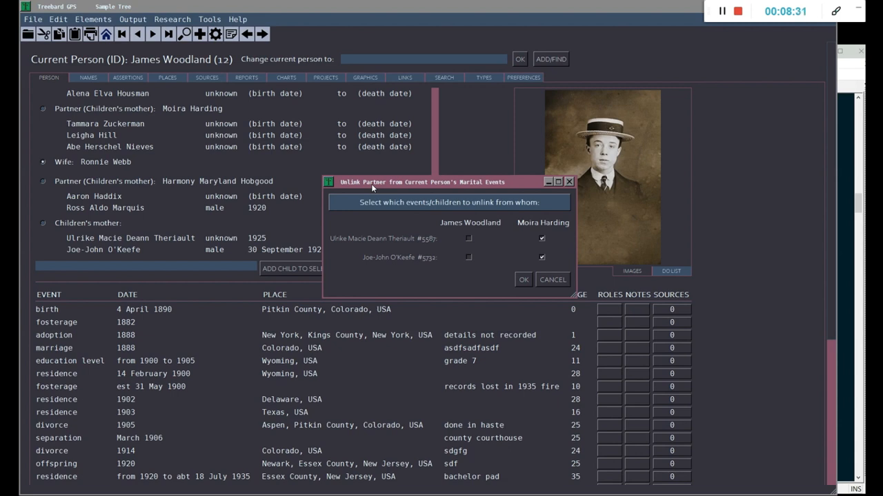
mouse_move(541, 253)
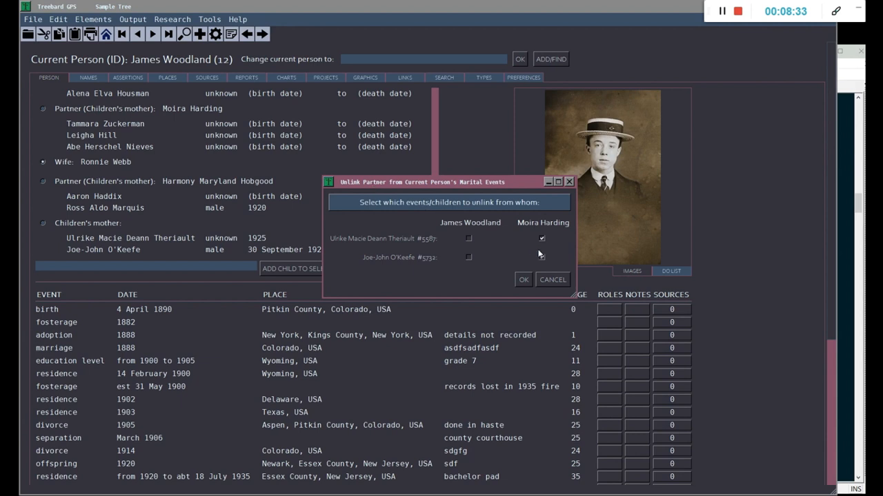
left_click(541, 258)
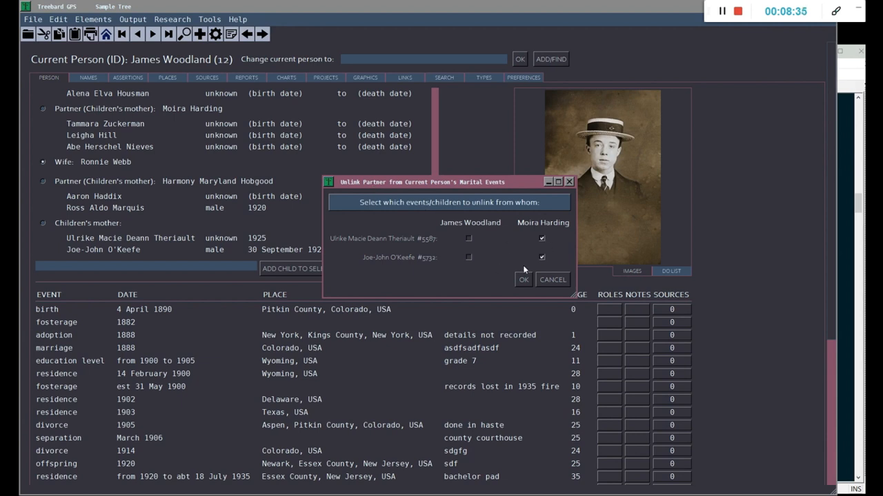
mouse_move(527, 296)
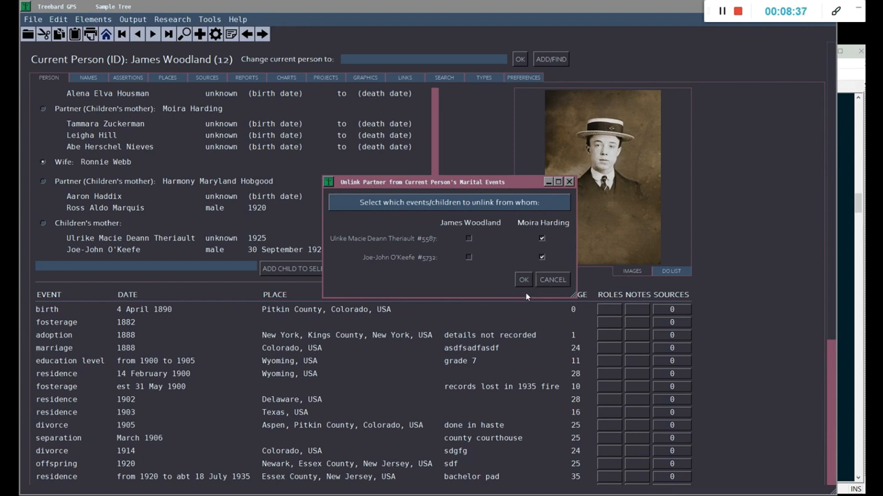
mouse_move(513, 250)
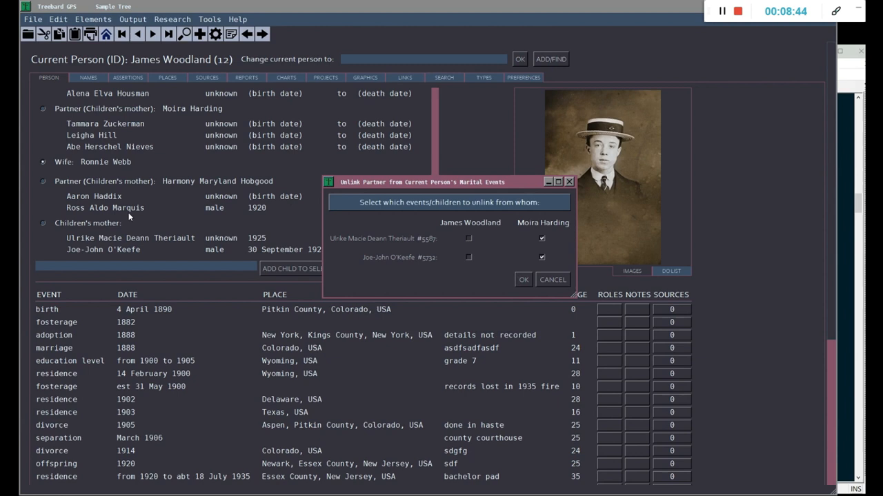
mouse_move(135, 219)
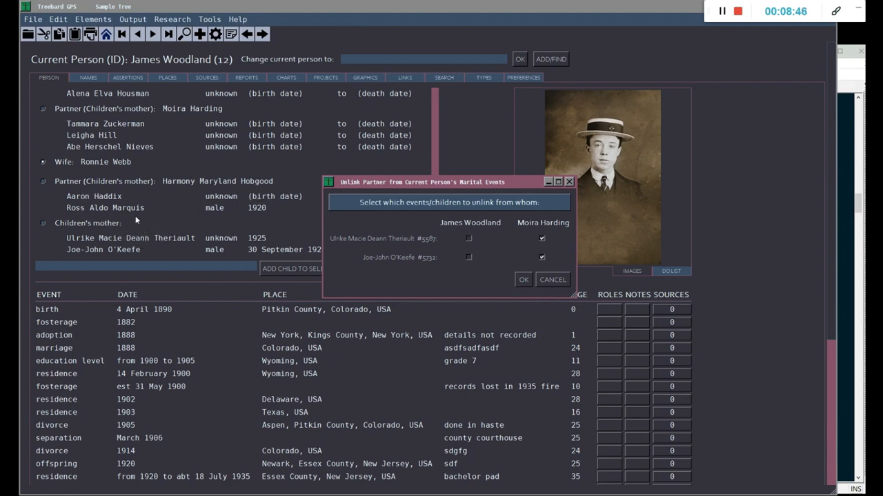
mouse_move(83, 228)
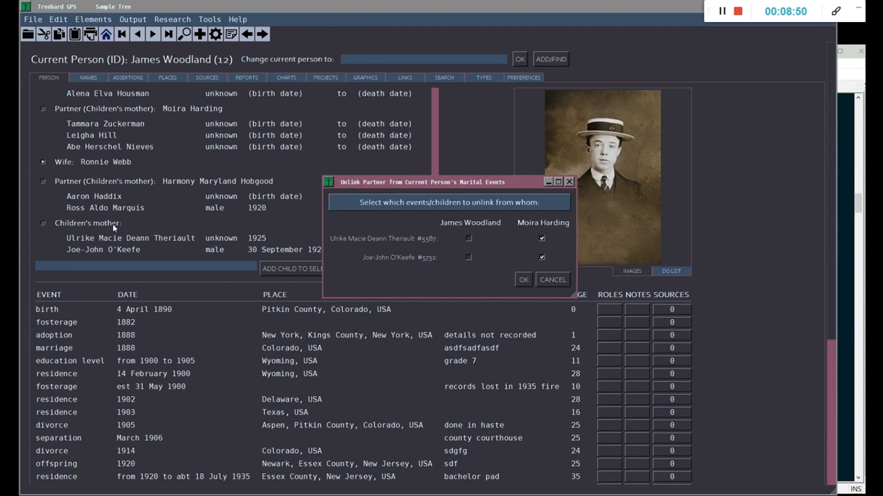
mouse_move(113, 243)
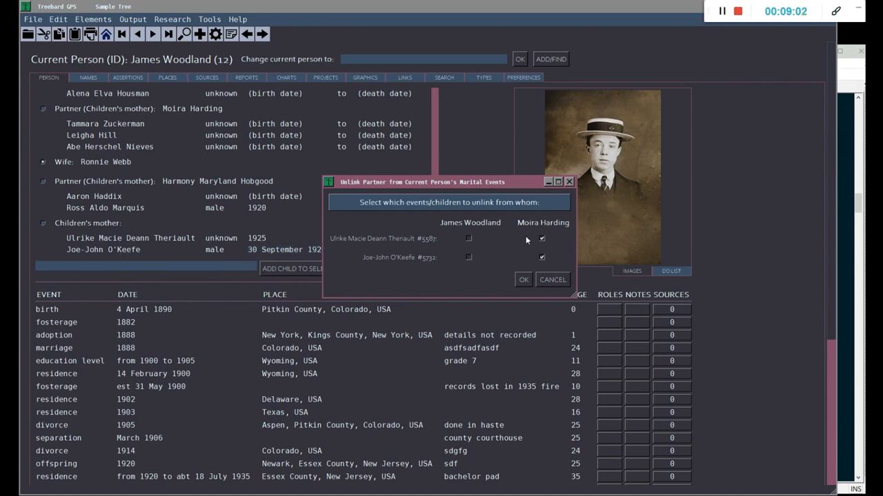
left_click(541, 258)
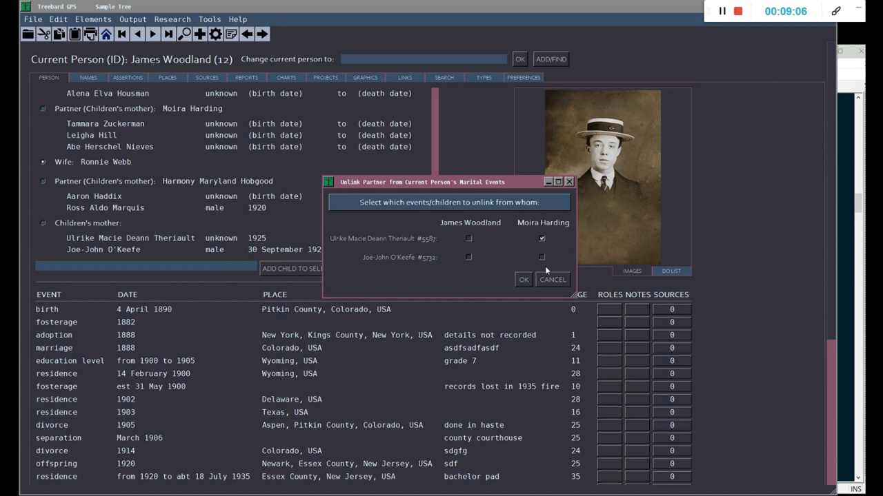
left_click(542, 258)
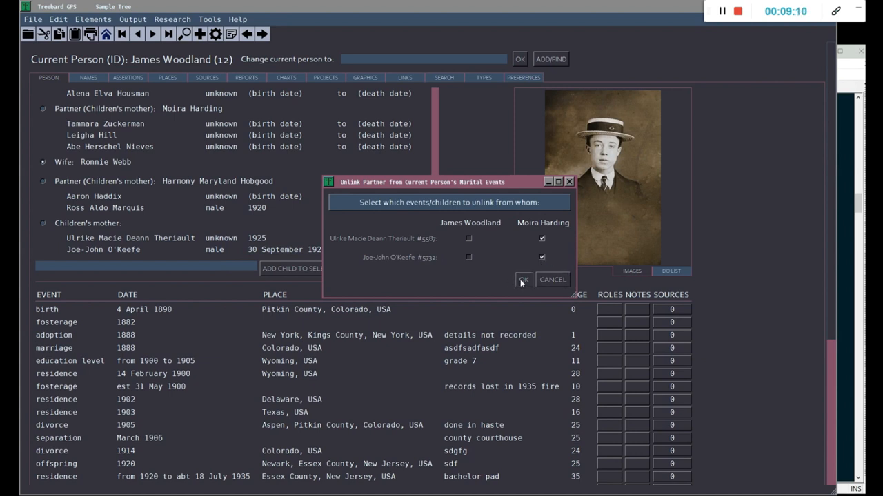
left_click(524, 278)
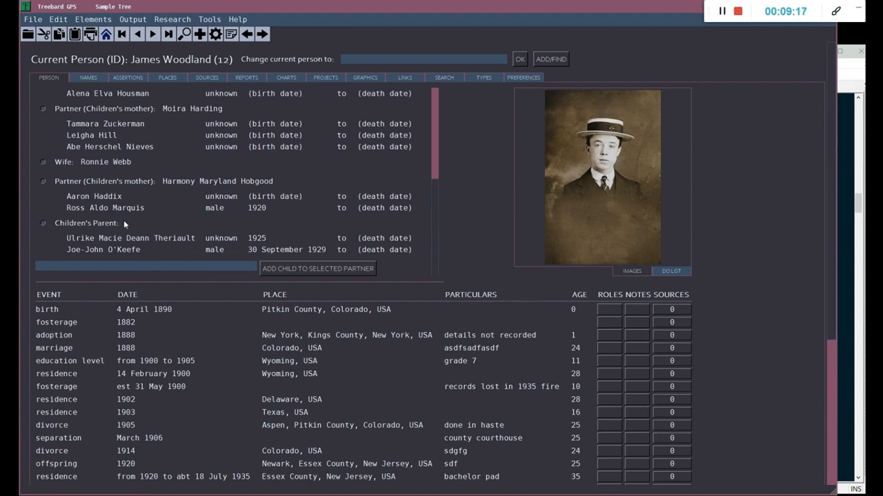
mouse_move(138, 198)
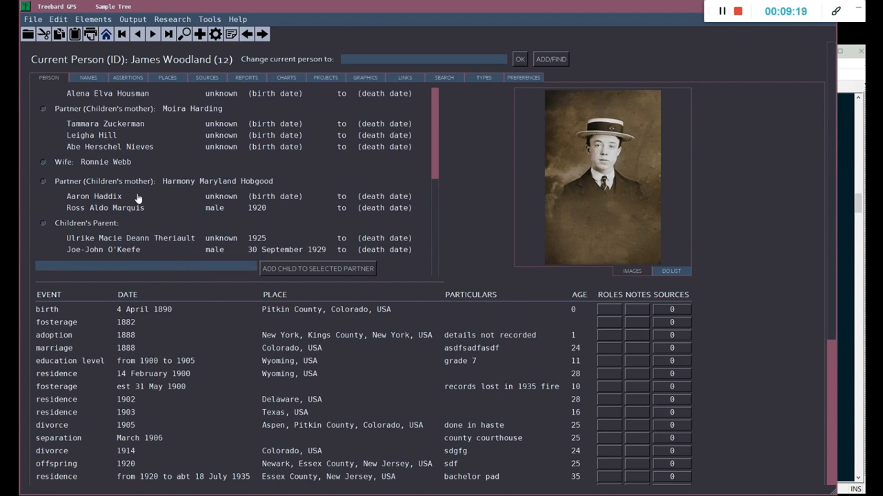
mouse_move(176, 110)
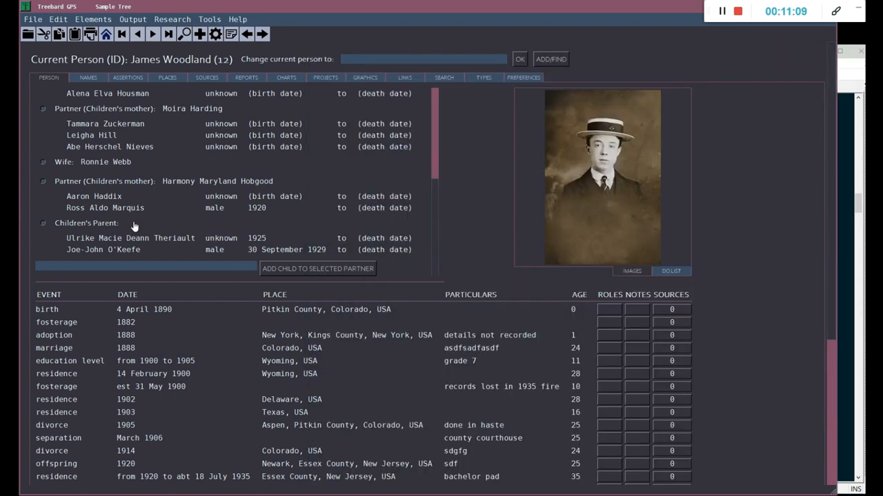
mouse_move(140, 228)
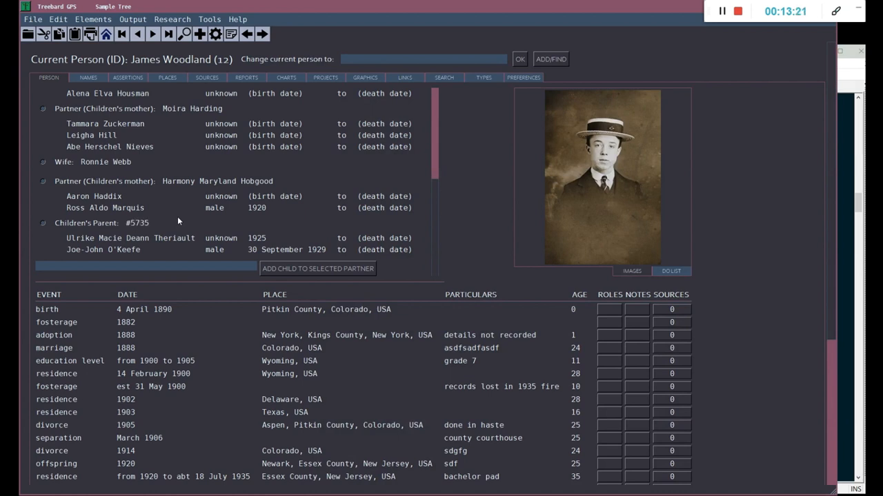
- Submit #5735 as the other parent of Ulrike and Joe-John
left_click(317, 267)
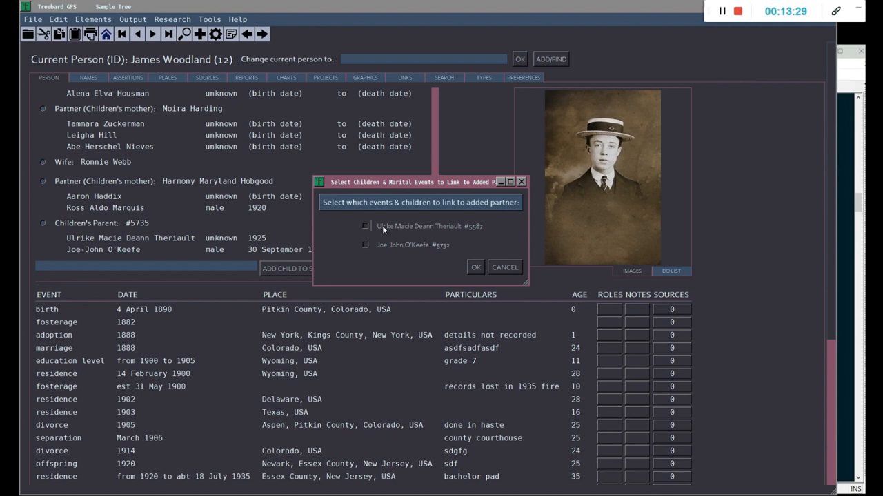
- Confirm linking Ulrike and Joe-John to the added partner #5735
left_click(366, 226)
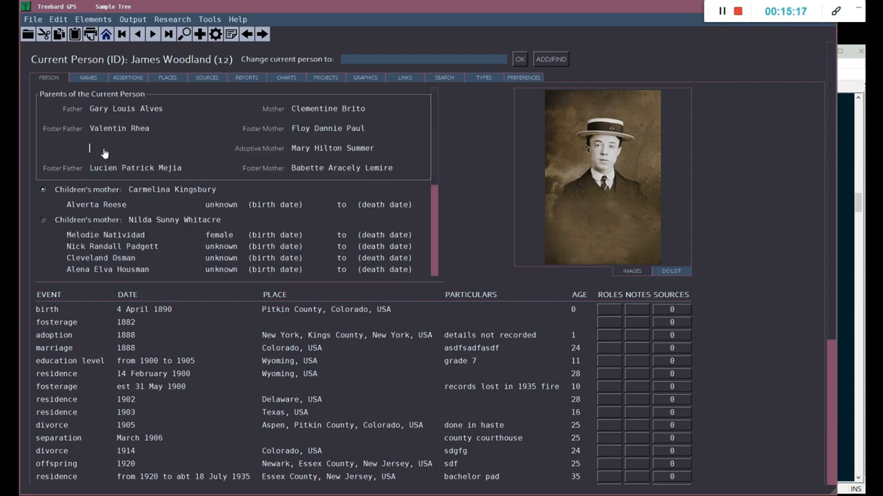
mouse_move(102, 150)
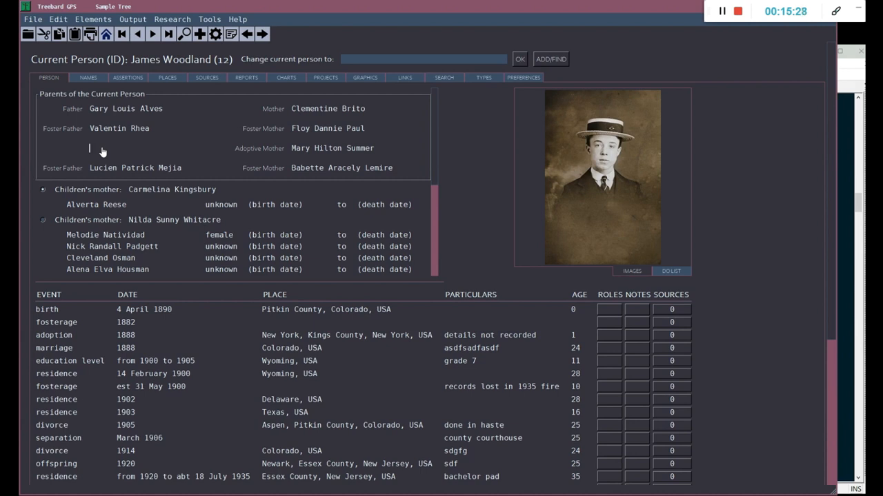
mouse_move(91, 153)
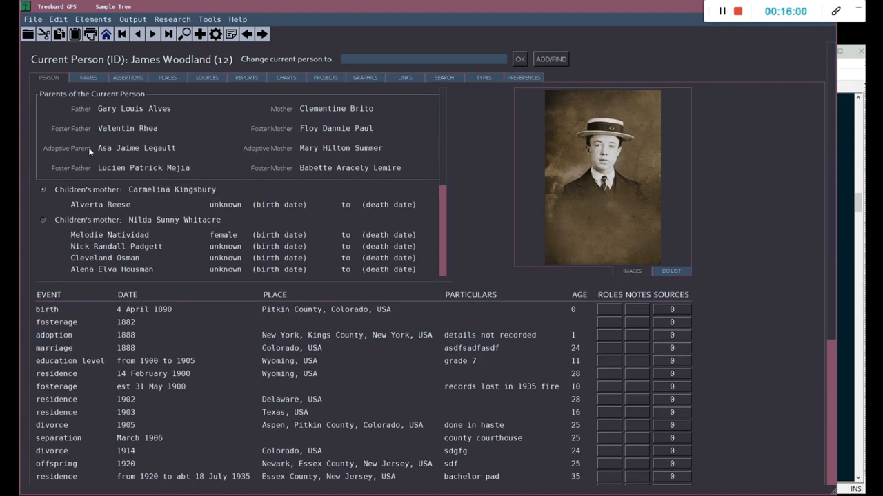
mouse_move(324, 147)
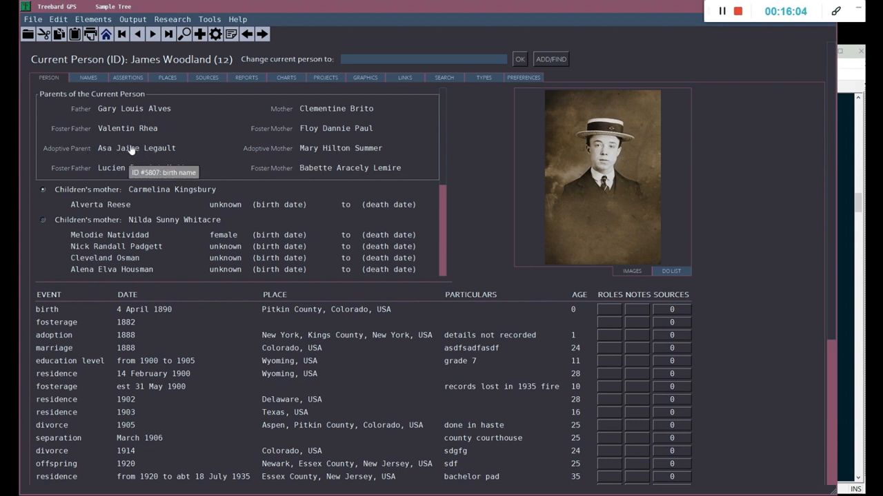
mouse_move(76, 152)
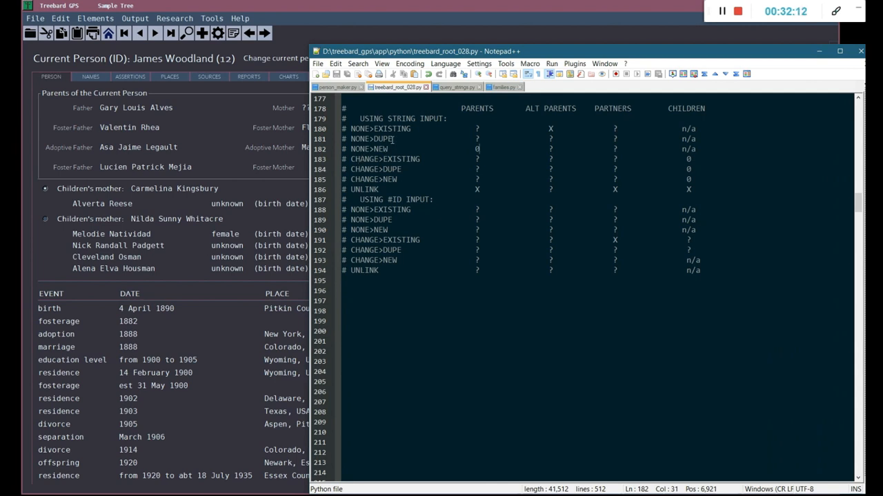
mouse_move(617, 137)
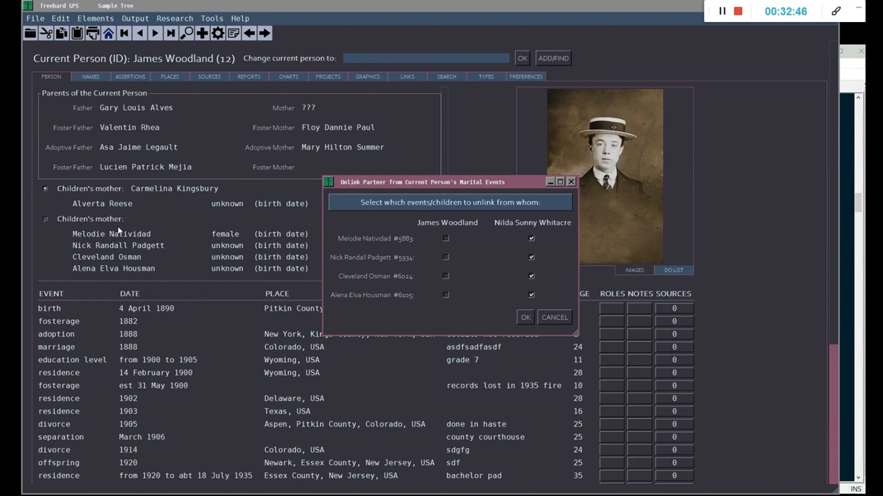
mouse_move(413, 284)
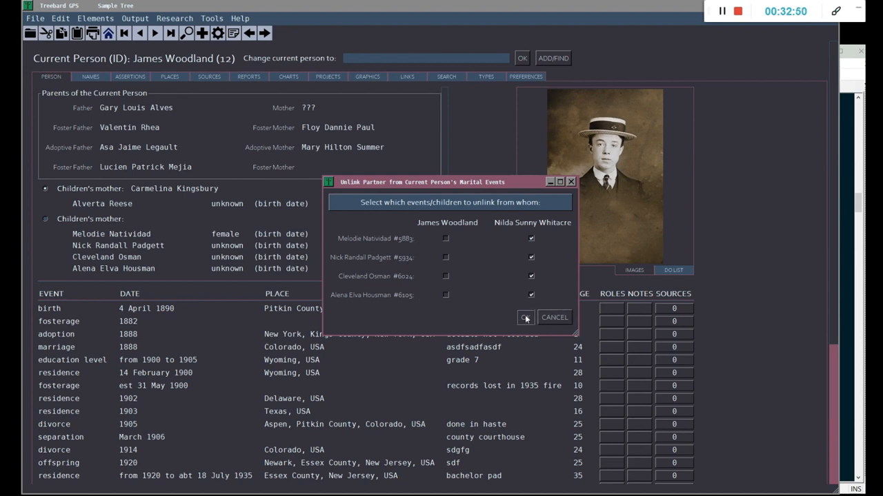
left_click(526, 318)
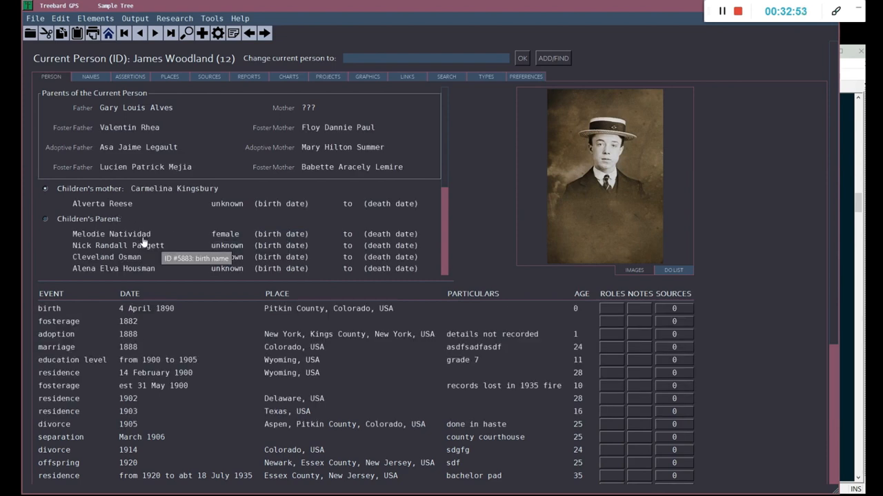
mouse_move(143, 222)
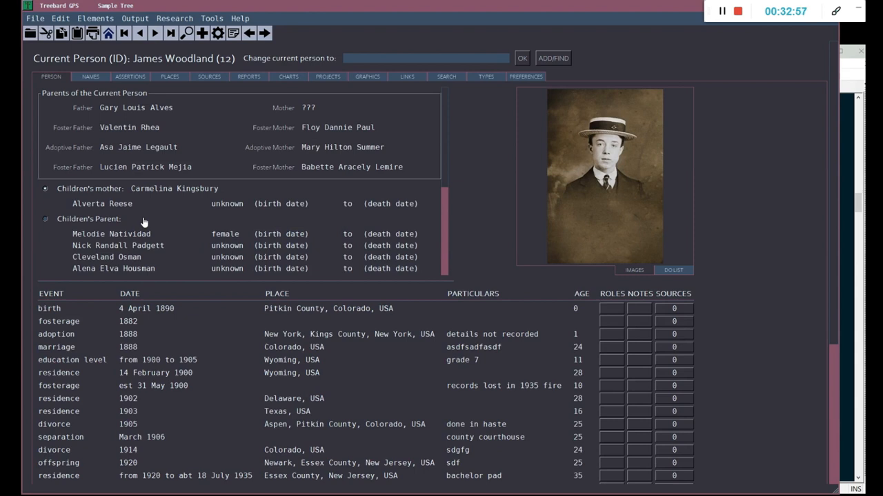
mouse_move(145, 111)
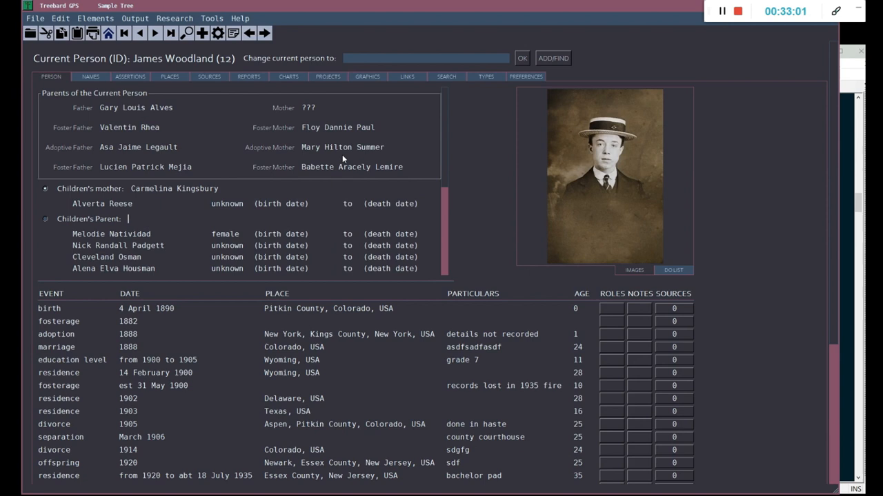
mouse_move(335, 178)
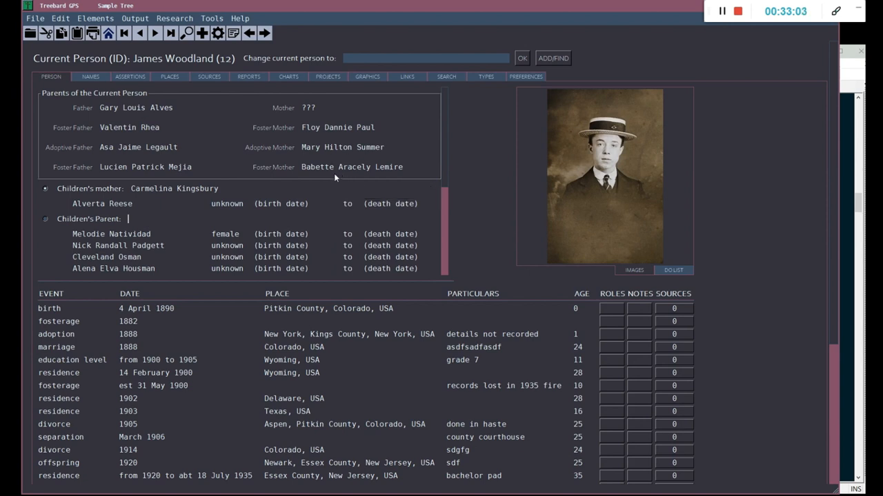
type("Maria Tabitha Mullinax")
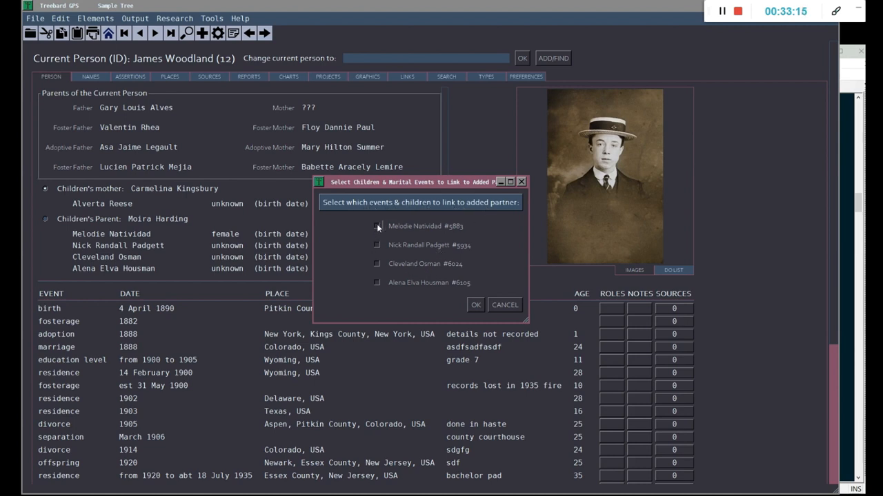
left_click(377, 265)
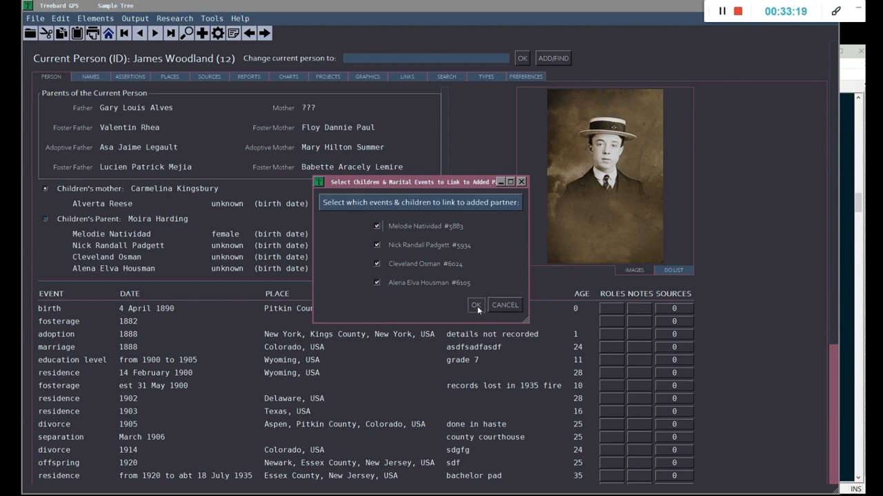
left_click(476, 305)
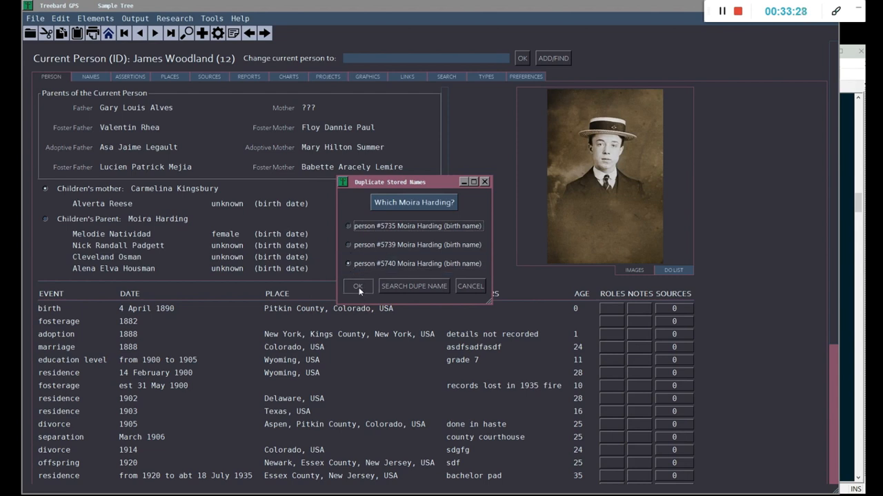
left_click(357, 286)
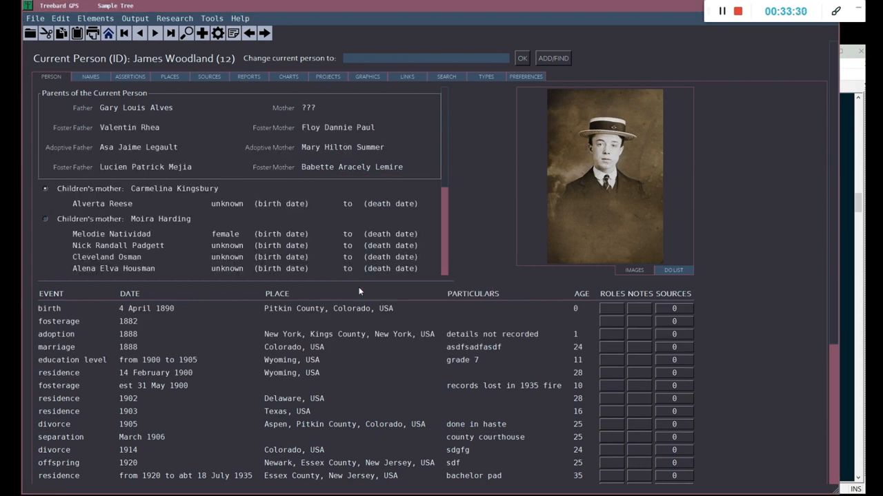
scroll("down", 3)
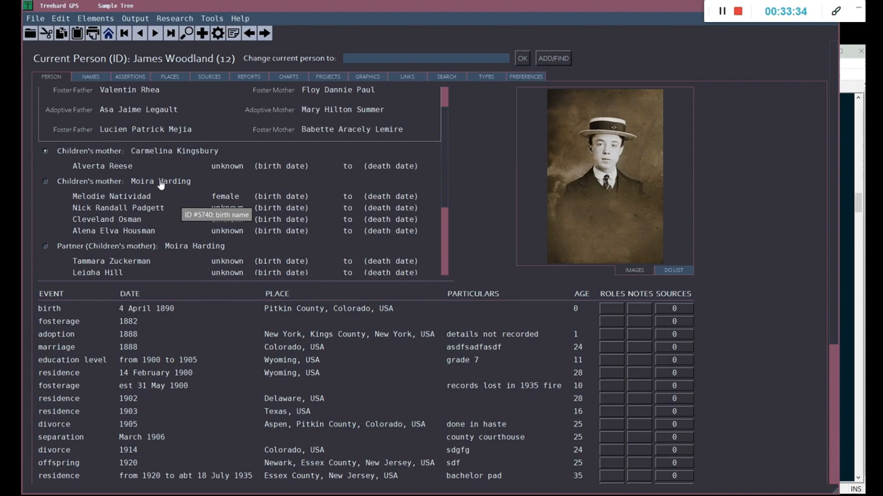
mouse_move(112, 202)
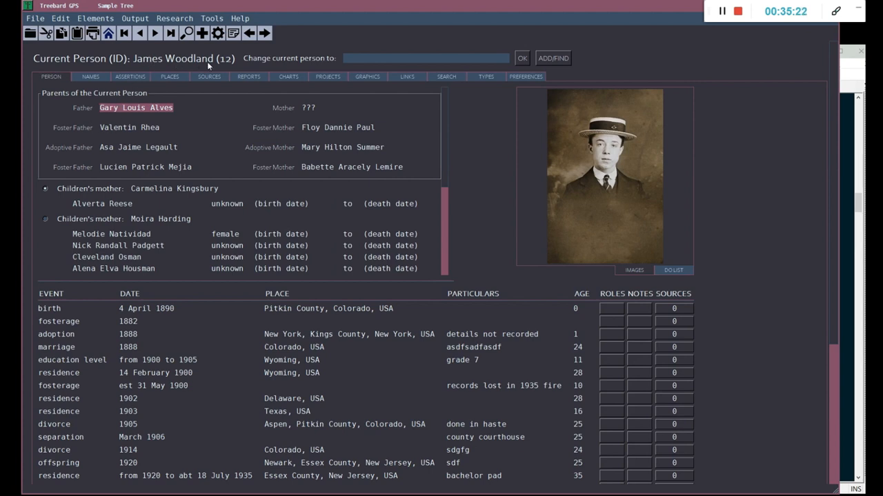
mouse_move(118, 107)
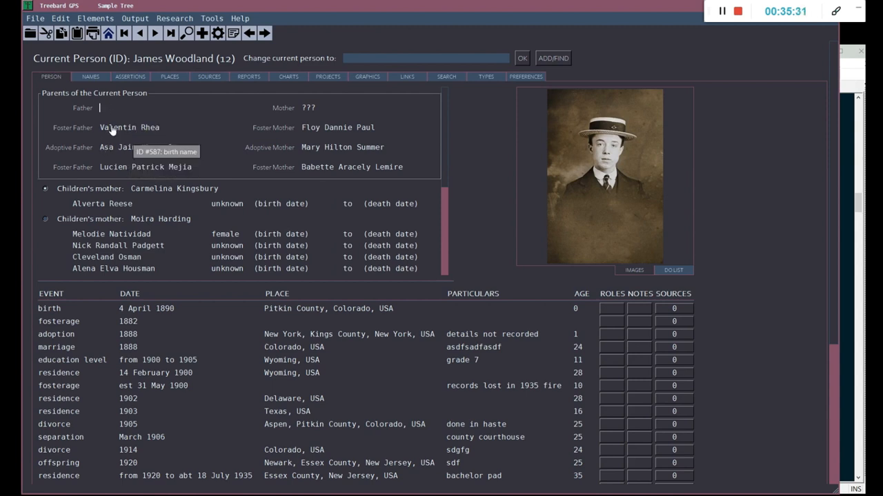
left_click(298, 167)
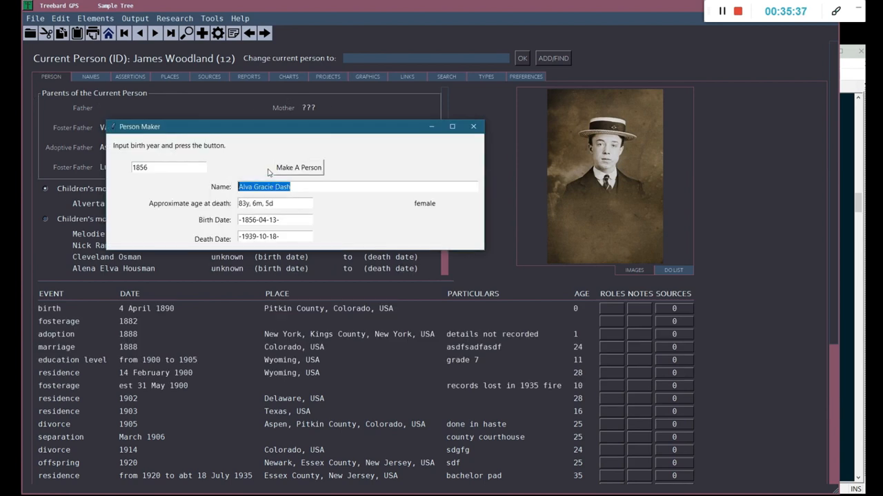
left_click(298, 168)
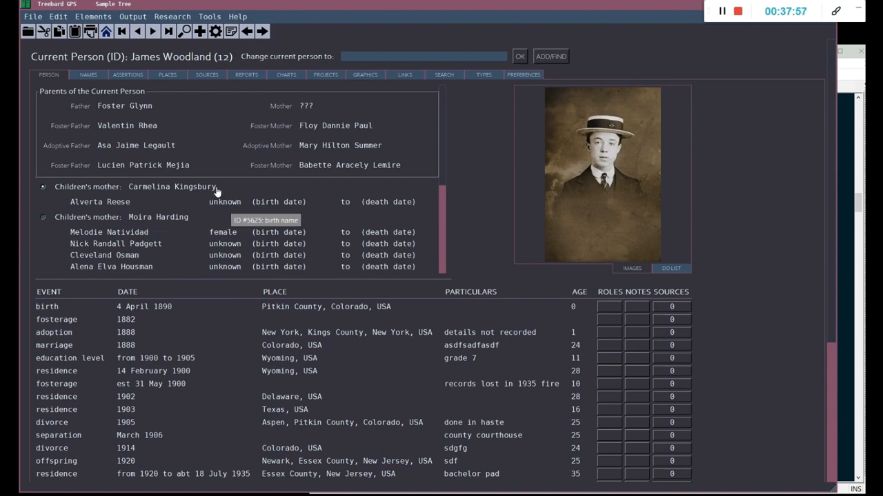
double_click(171, 187)
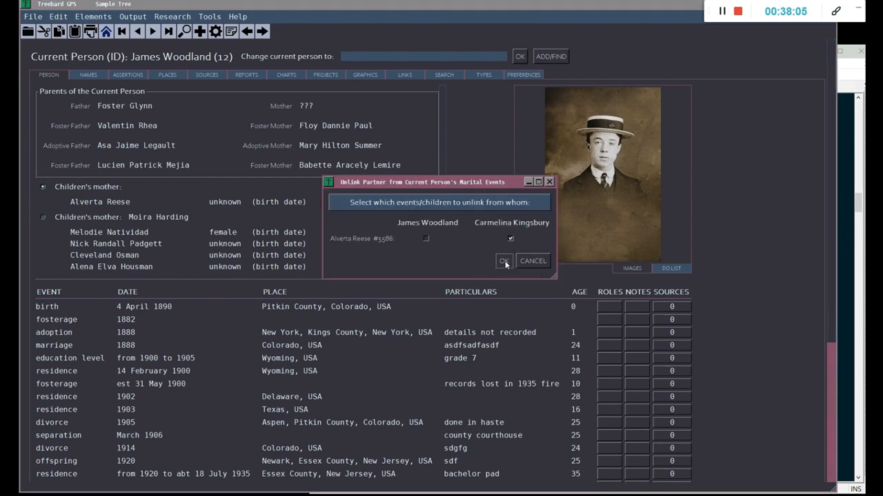
left_click(503, 261)
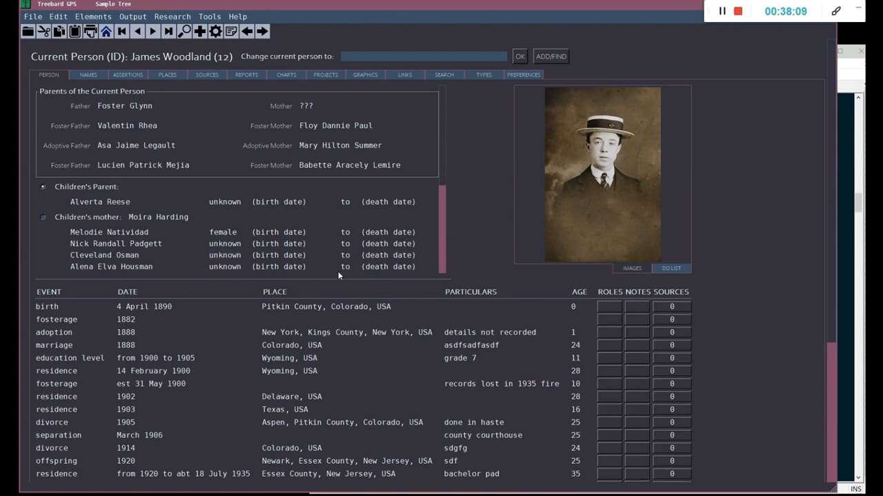
left_click(126, 187)
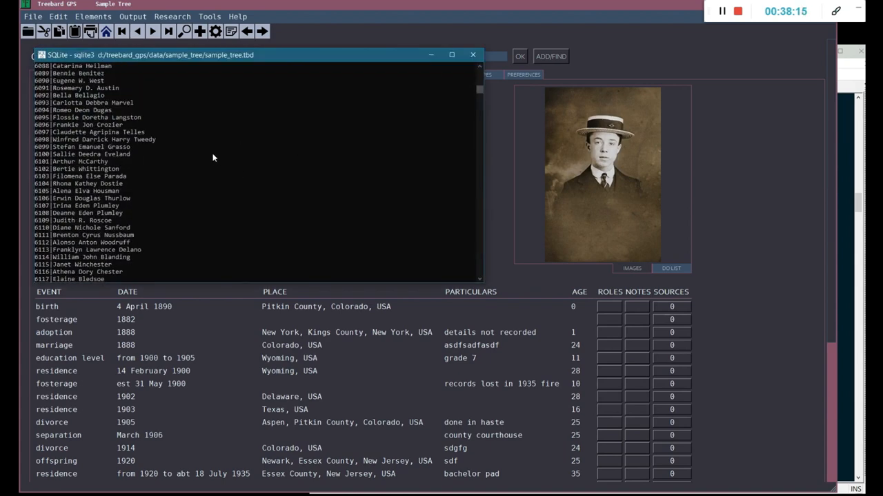
mouse_move(44, 107)
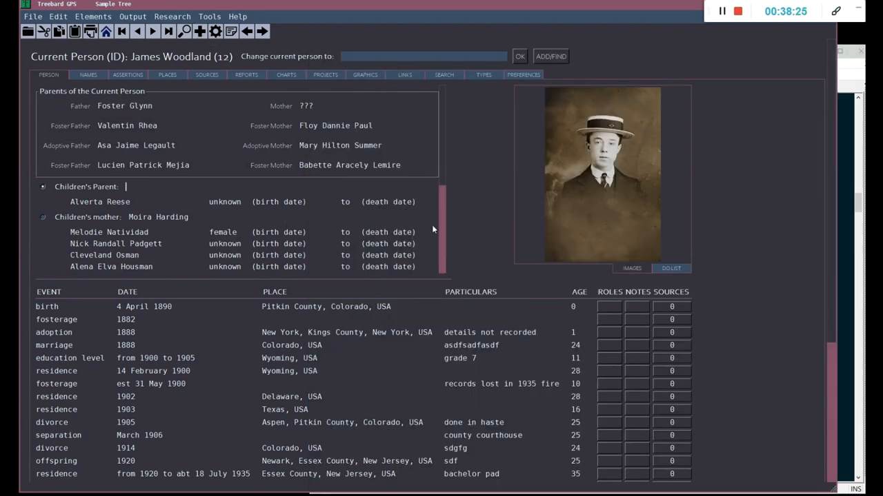
mouse_move(635, 193)
type("#")
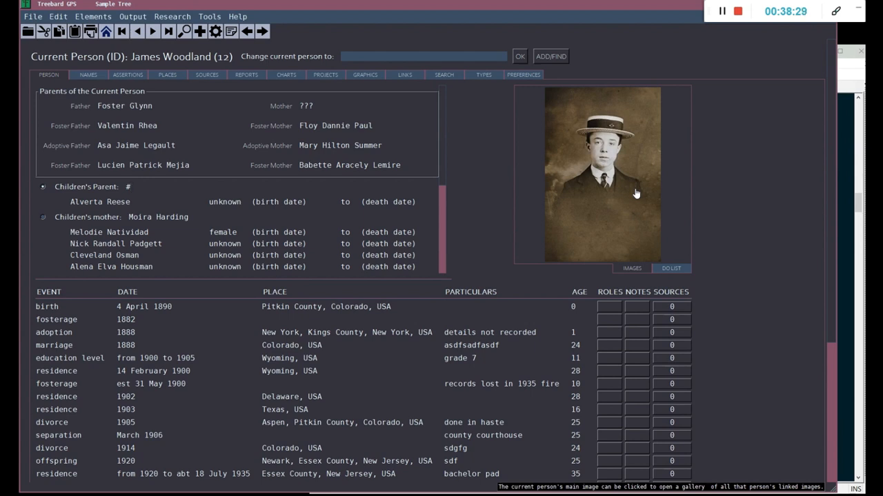
type("6093")
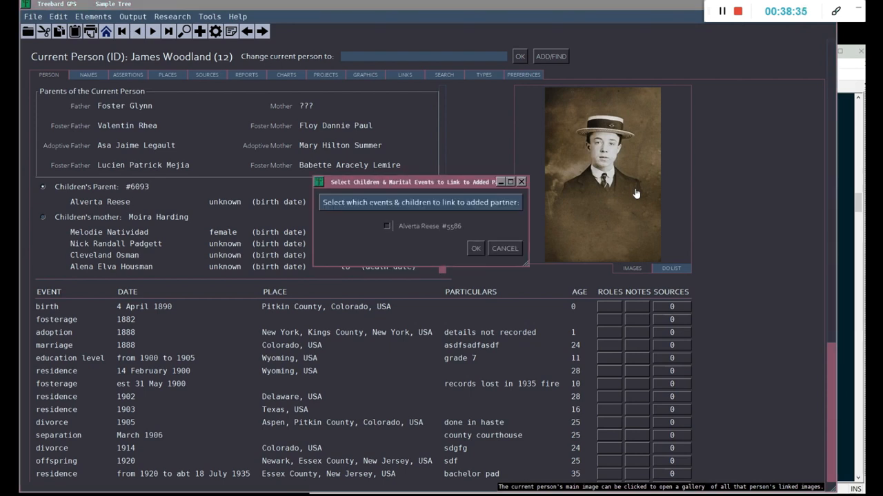
left_click(386, 227)
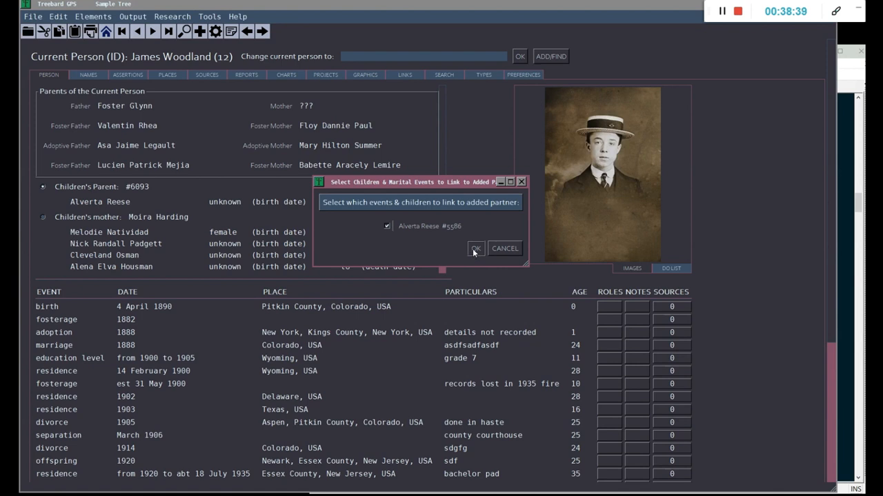
left_click(474, 249)
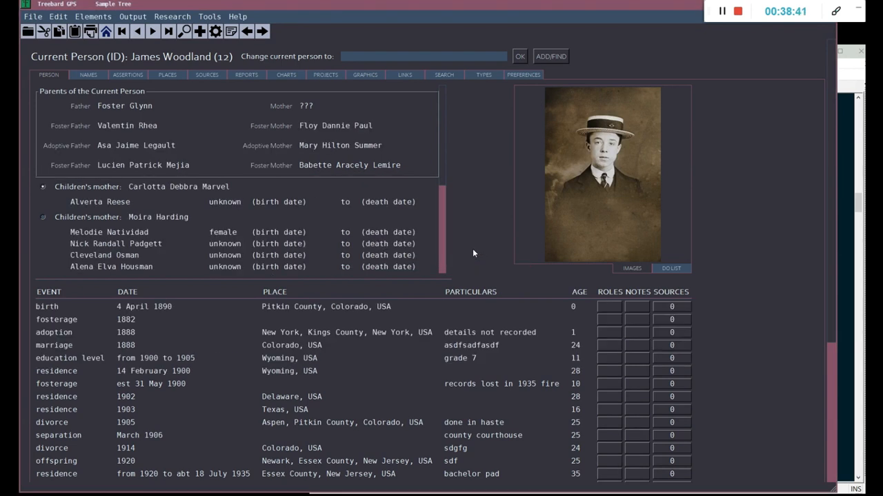
mouse_move(231, 193)
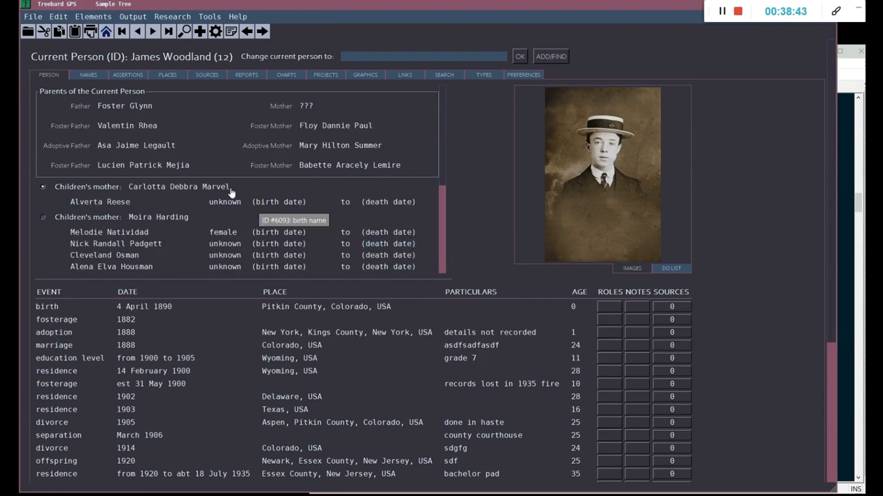
mouse_move(182, 210)
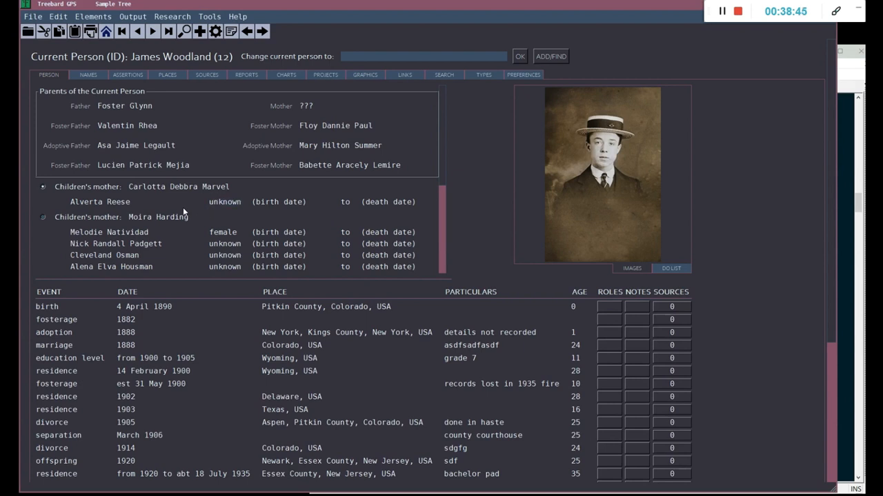
mouse_move(148, 193)
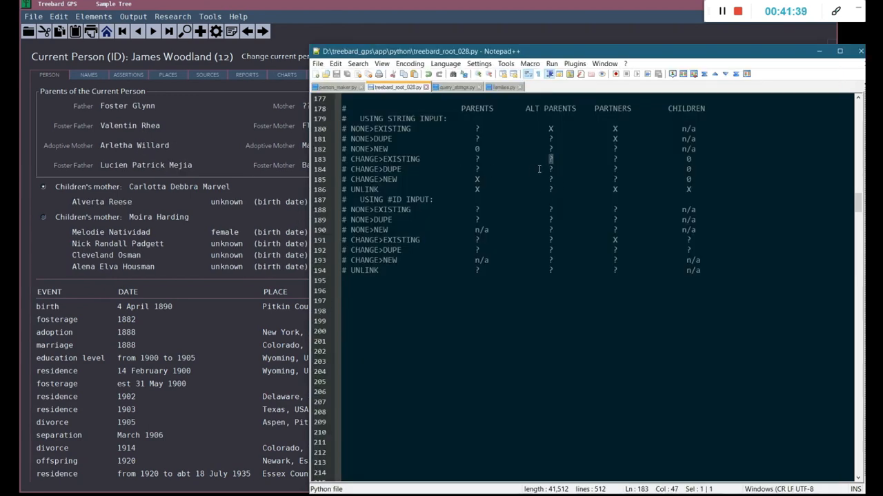
mouse_move(552, 165)
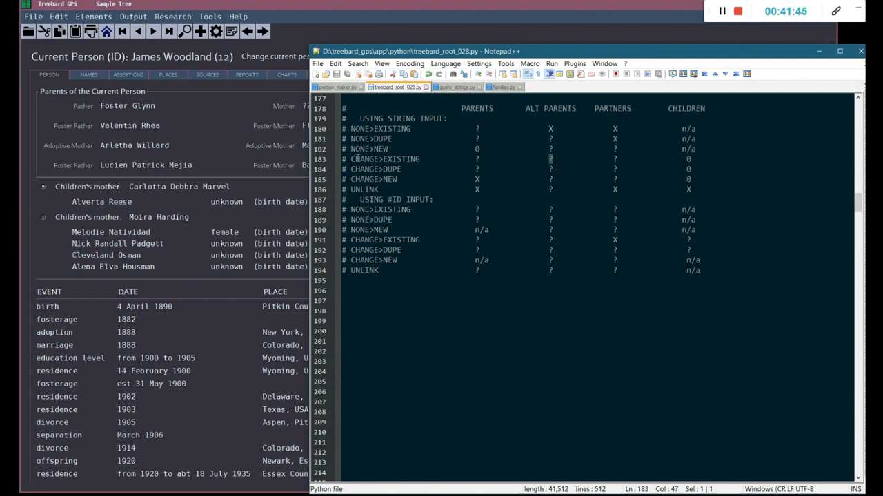
mouse_move(126, 110)
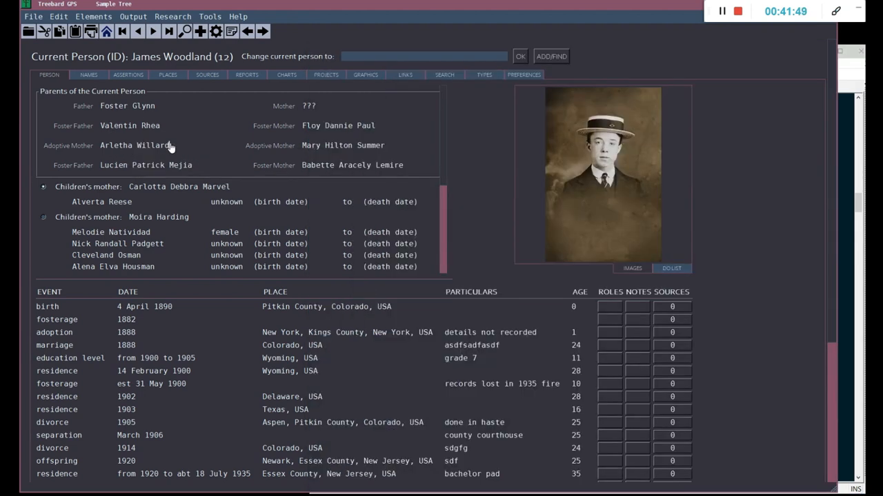
double_click(135, 144)
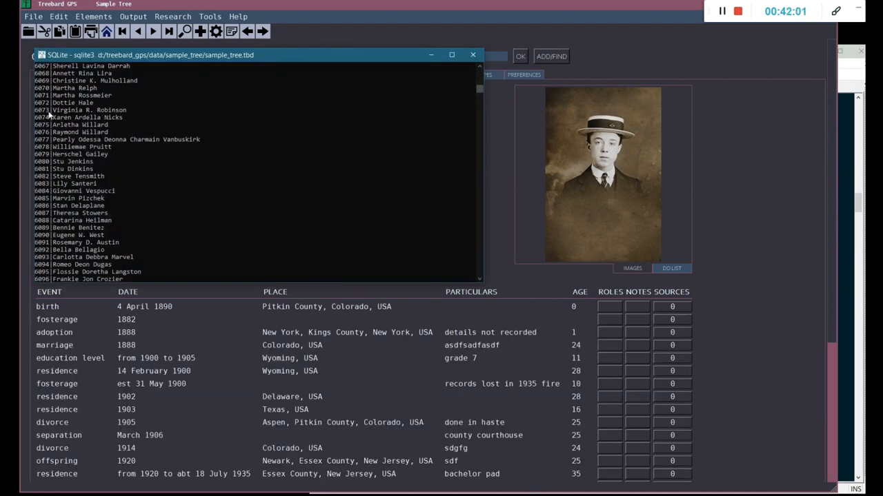
mouse_move(117, 102)
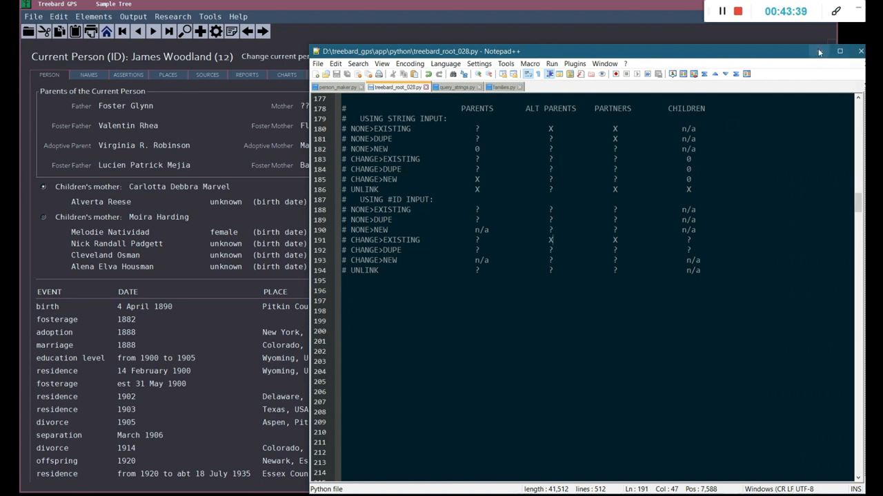
mouse_move(819, 52)
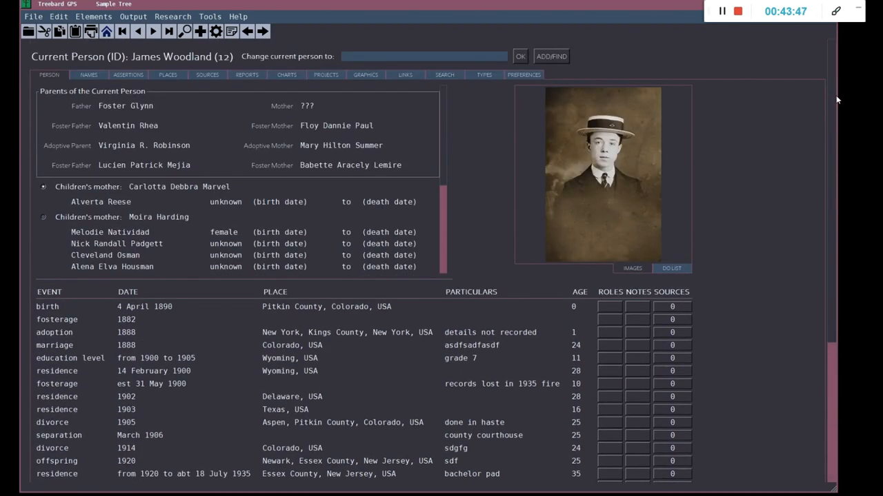
mouse_move(835, 99)
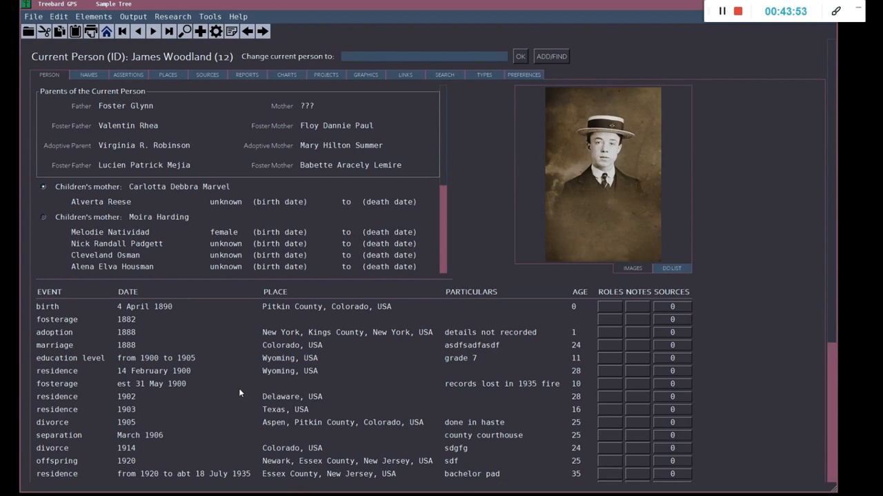
mouse_move(238, 389)
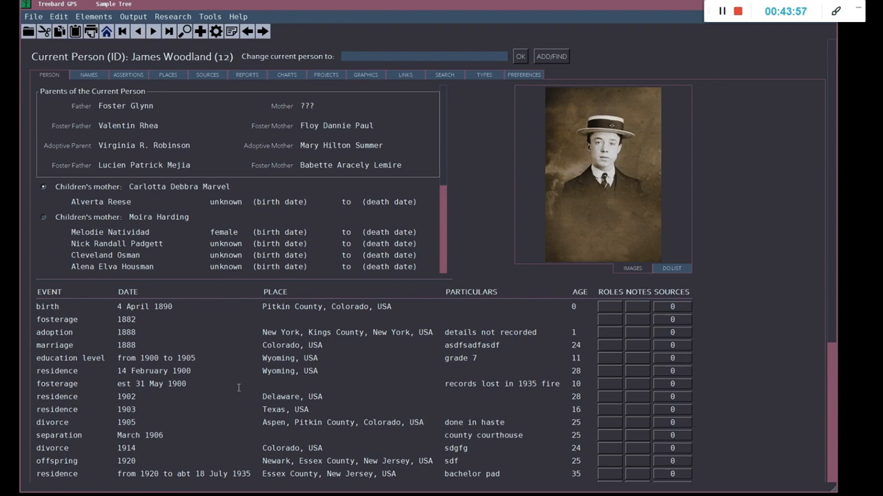
mouse_move(364, 180)
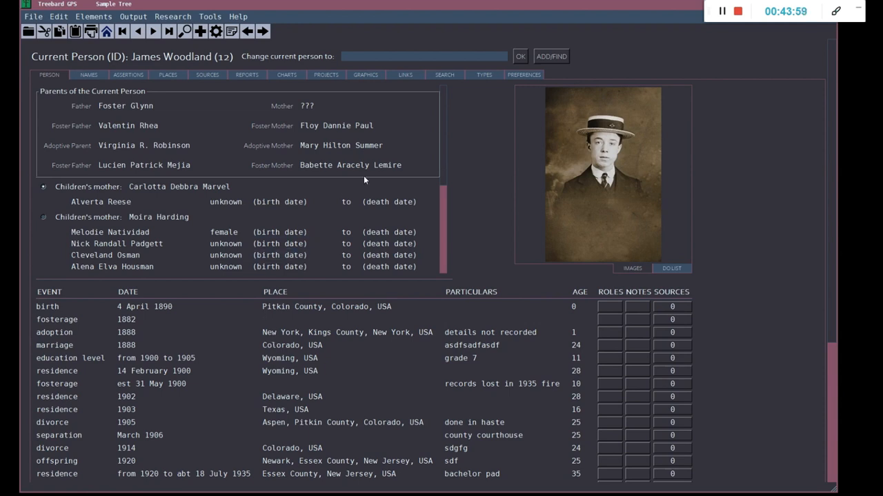
scroll("down", 3)
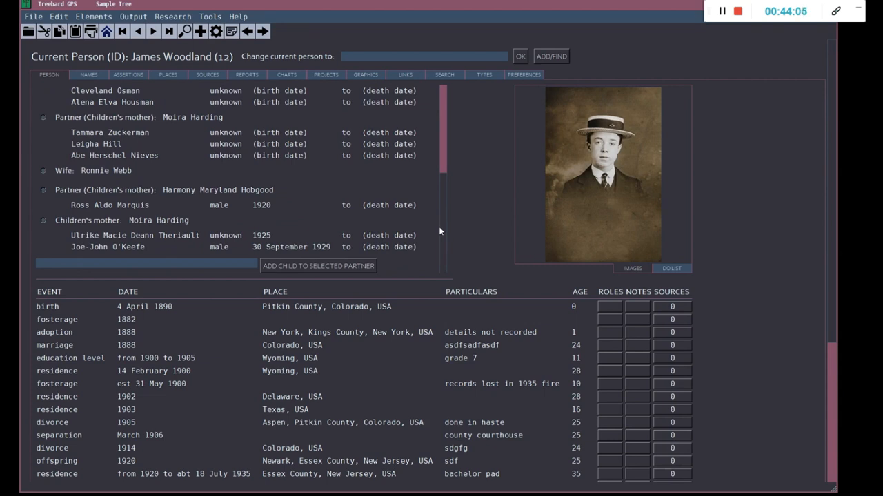
mouse_move(441, 248)
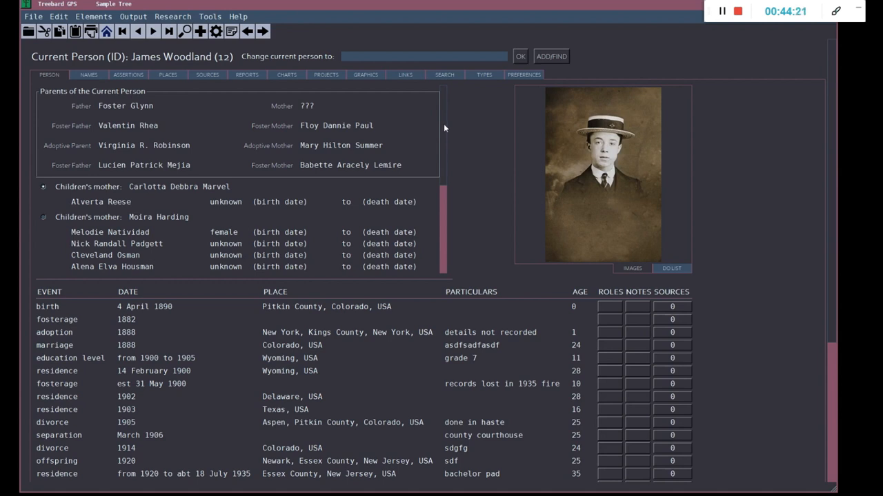
mouse_move(830, 248)
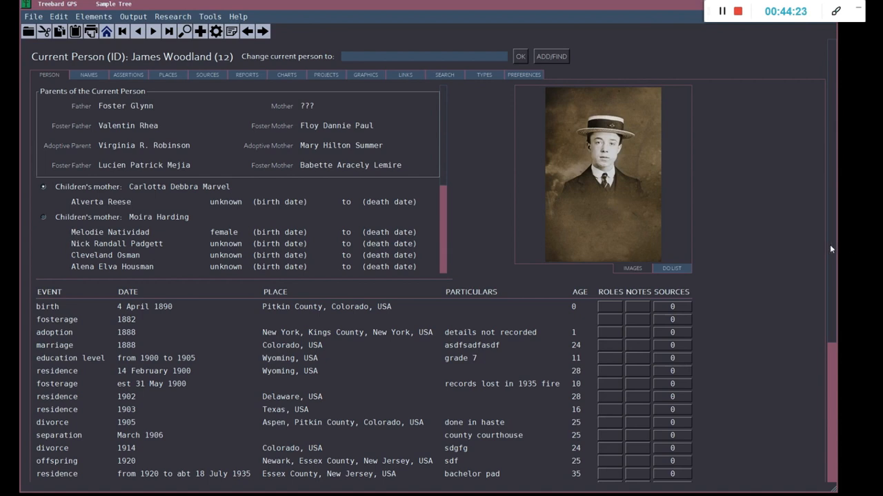
scroll("down", 3)
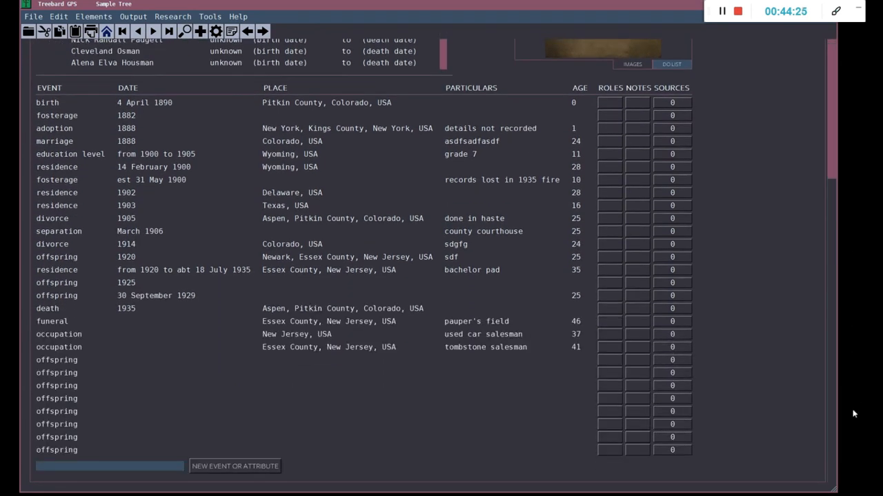
mouse_move(834, 417)
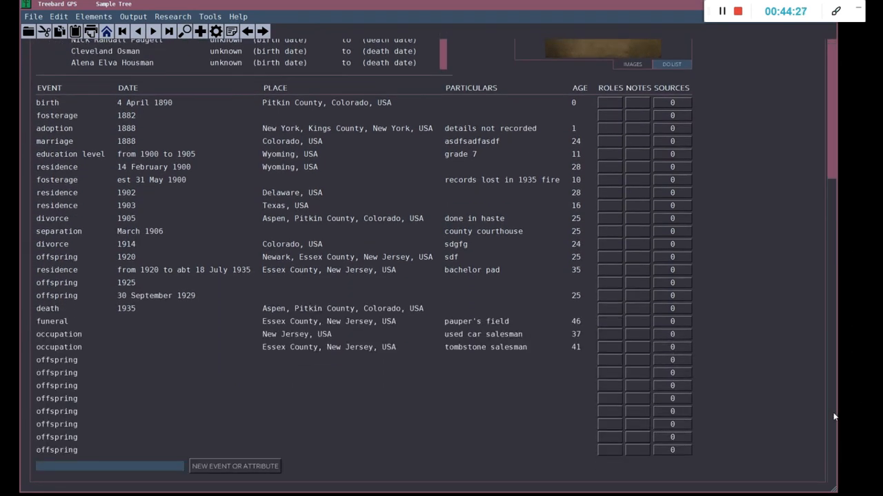